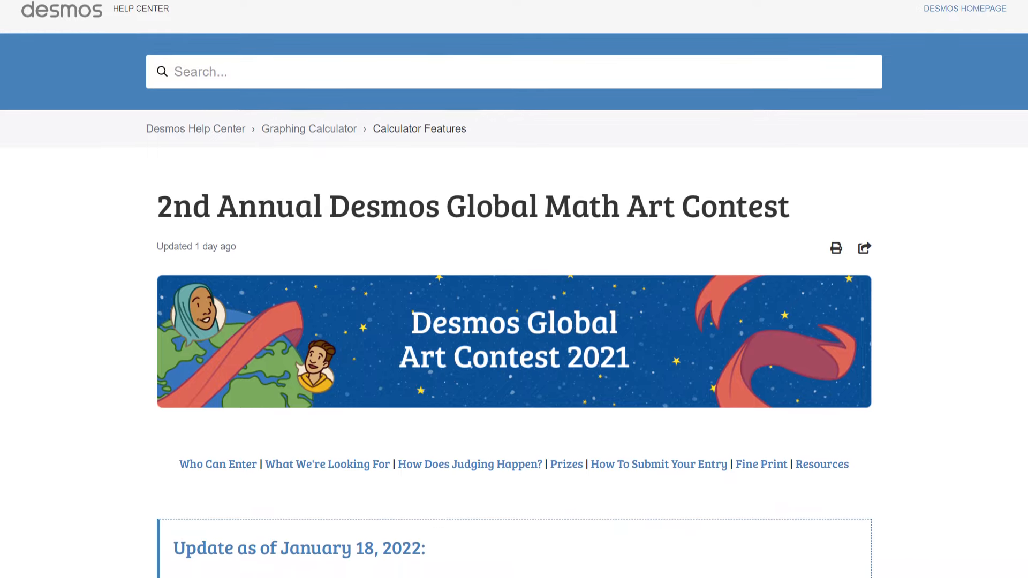
Step: Browse down past the lissajous, voronoi and fourier series scene folders
{"action": "scroll", "scroll_direction": "down", "scroll_amount": 3}
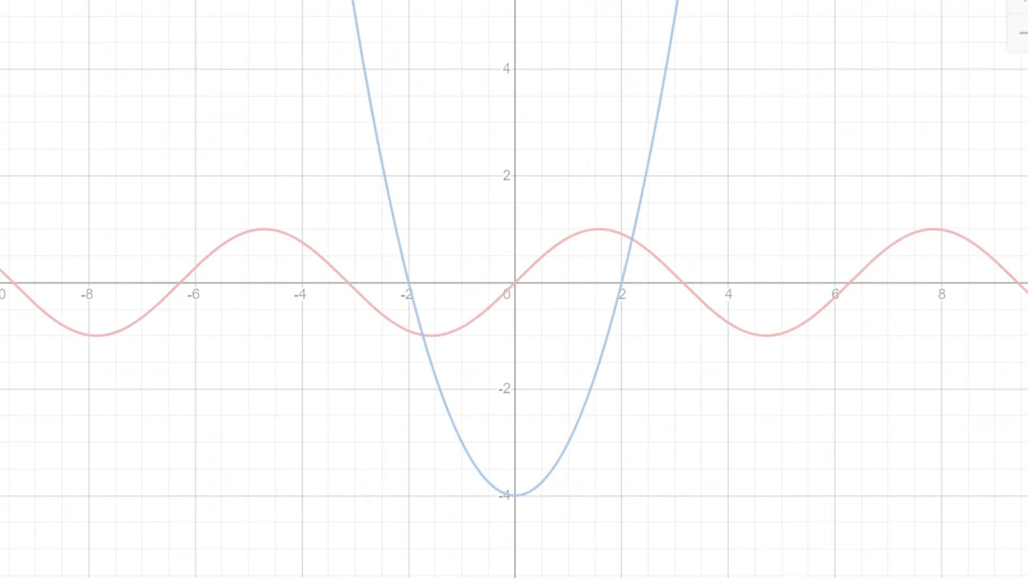
{"action": "left_click_drag", "start_coordinate": [323, 359], "coordinate": [704, 262]}
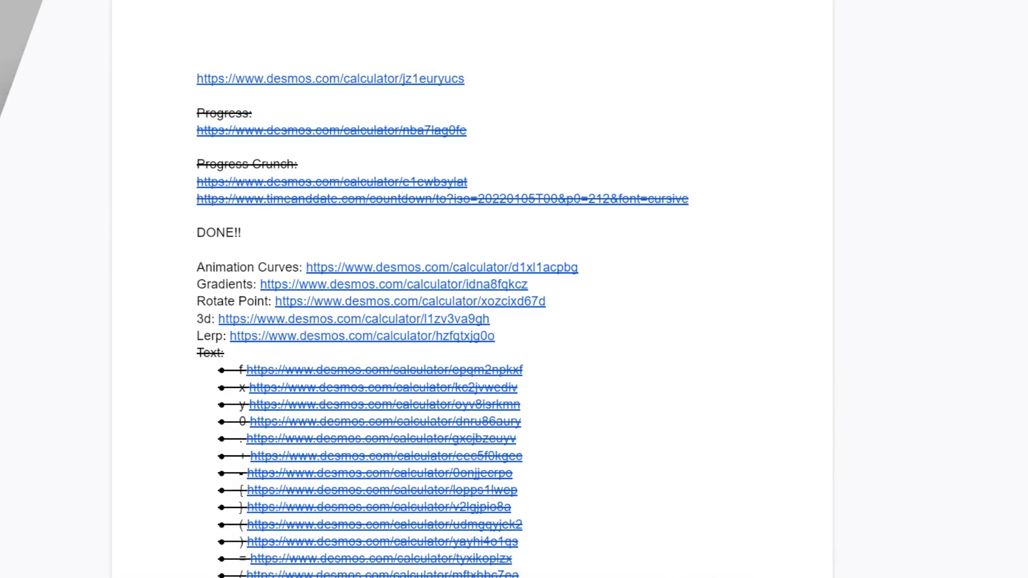
{"action": "scroll", "scroll_direction": "down", "scroll_amount": 3}
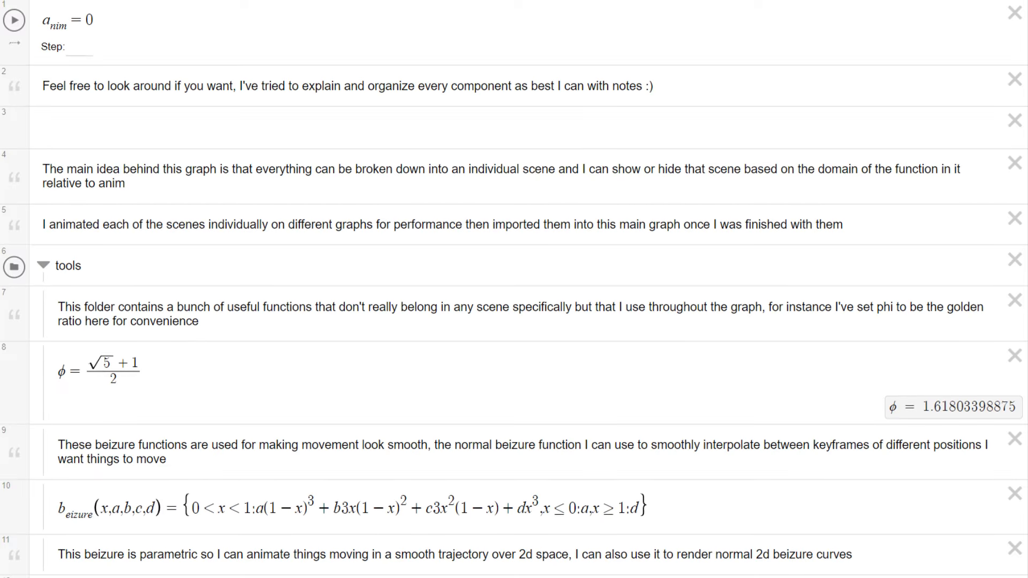
{"action": "scroll", "scroll_direction": "down", "scroll_amount": 3}
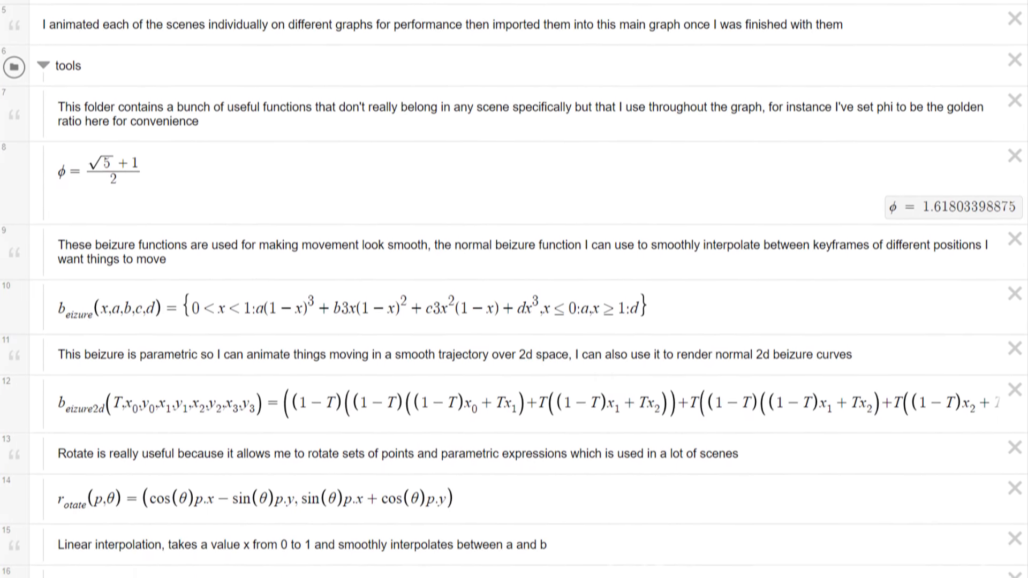
{"action": "scroll", "scroll_direction": "down", "scroll_amount": 3}
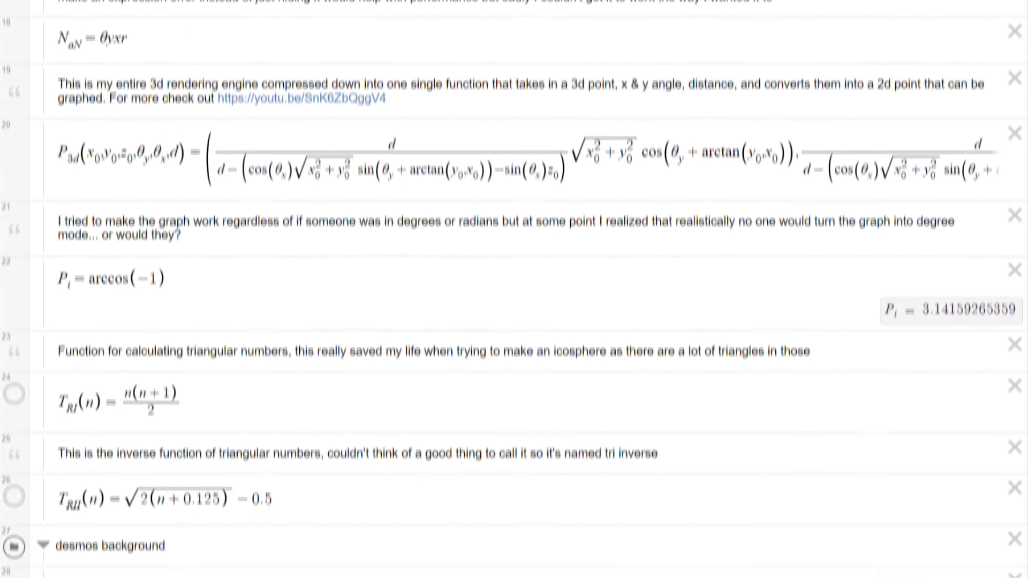
{"action": "scroll", "scroll_direction": "down", "scroll_amount": 3}
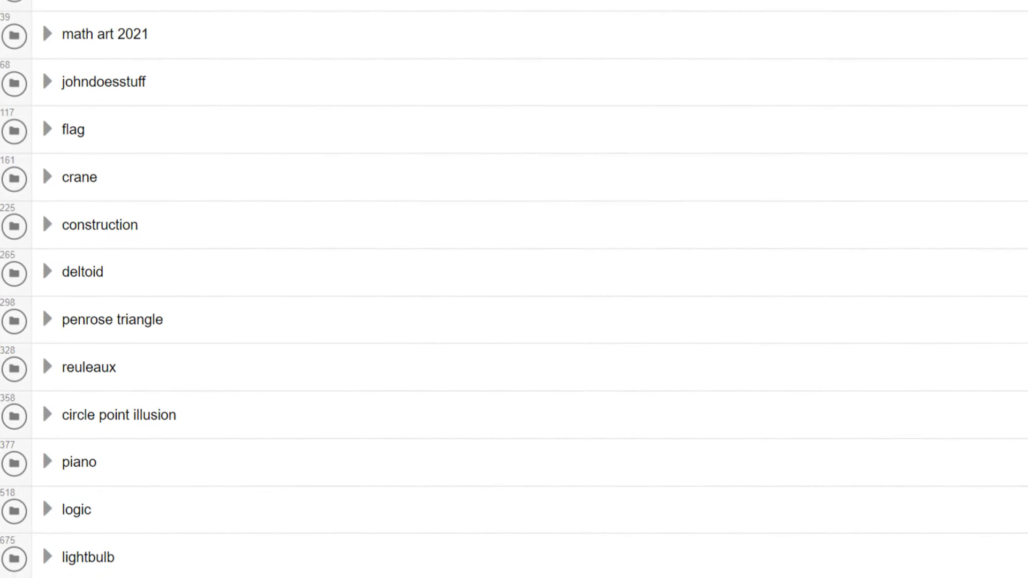
Step: View the opened scene's camera-control variables, master slider and 3D-projected parts
{"action": "scroll", "scroll_direction": "down", "scroll_amount": 3}
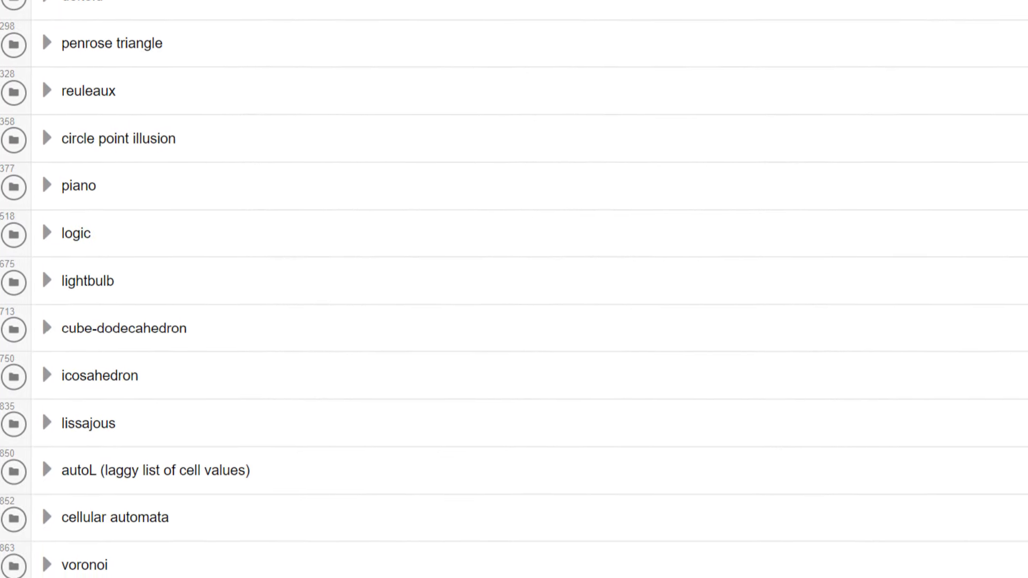
{"action": "scroll", "scroll_direction": "down", "scroll_amount": 3}
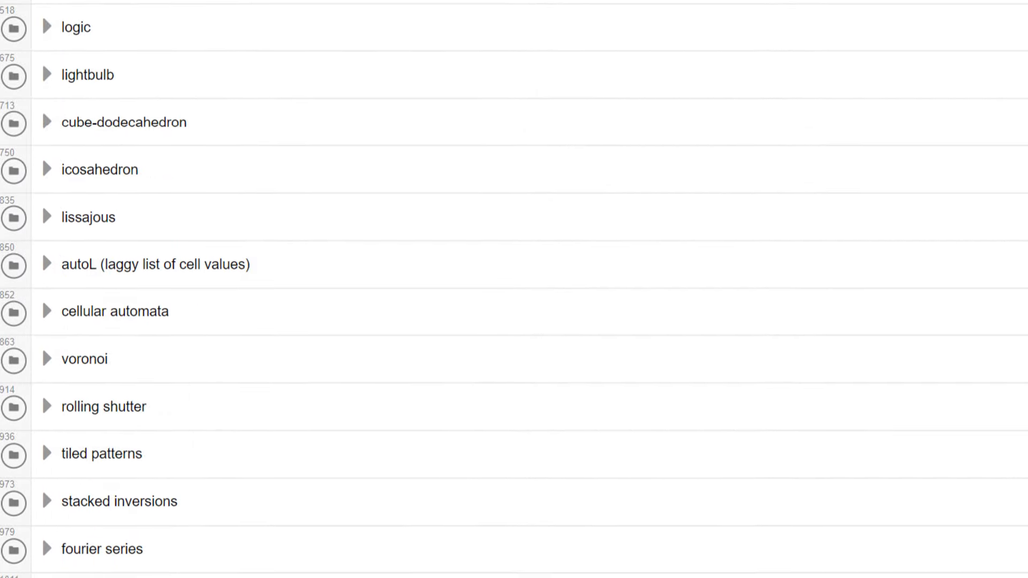
{"action": "scroll", "scroll_direction": "down", "scroll_amount": 3}
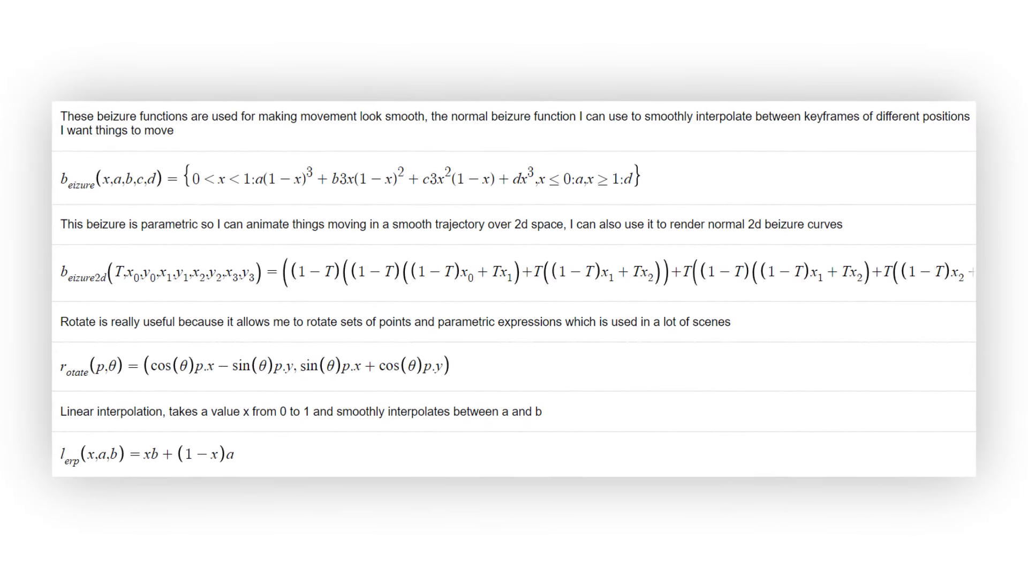
{"action": "scroll", "scroll_direction": "down", "scroll_amount": 3}
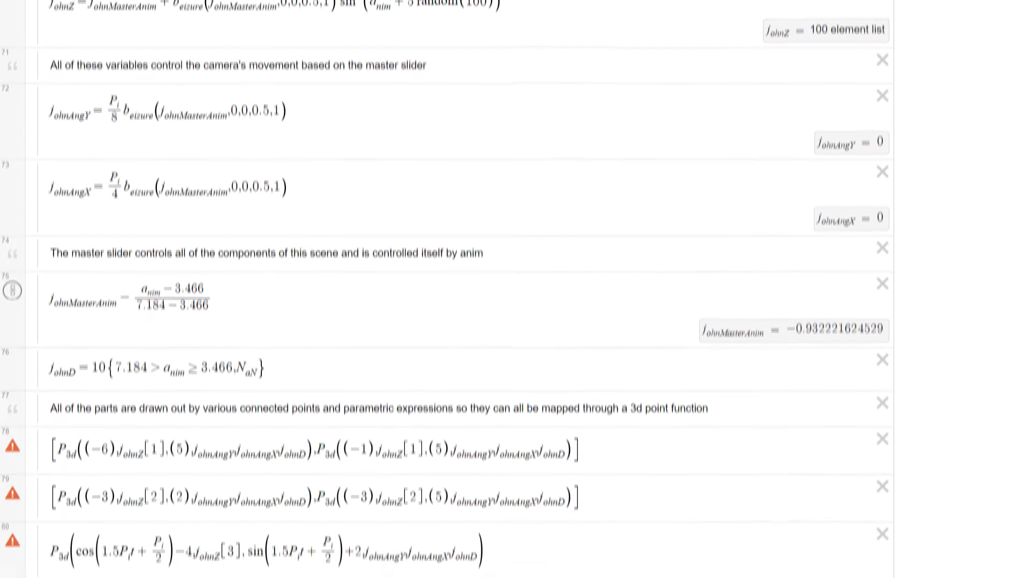
Step: Move past the flag scene's notes and colors to the deltoid size, rotation and animation functions
{"action": "scroll", "scroll_direction": "down", "scroll_amount": 3}
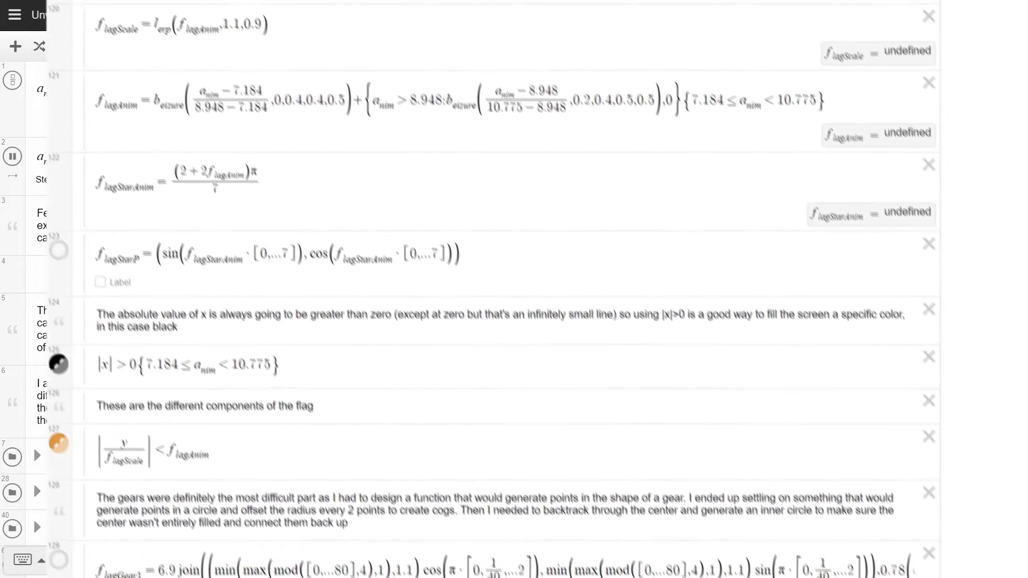
{"action": "scroll", "scroll_direction": "down", "scroll_amount": 3}
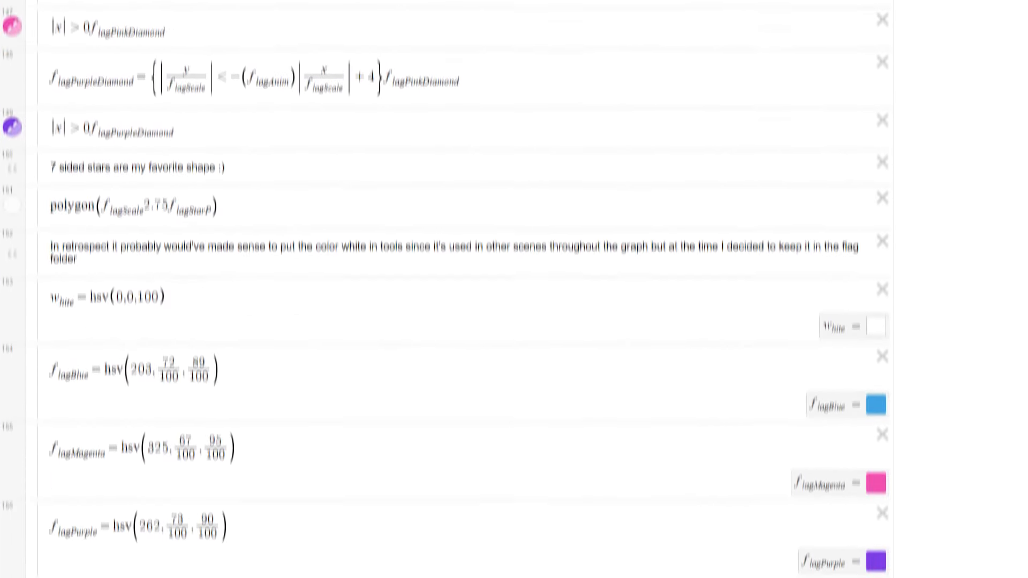
{"action": "scroll", "scroll_direction": "down", "scroll_amount": 3}
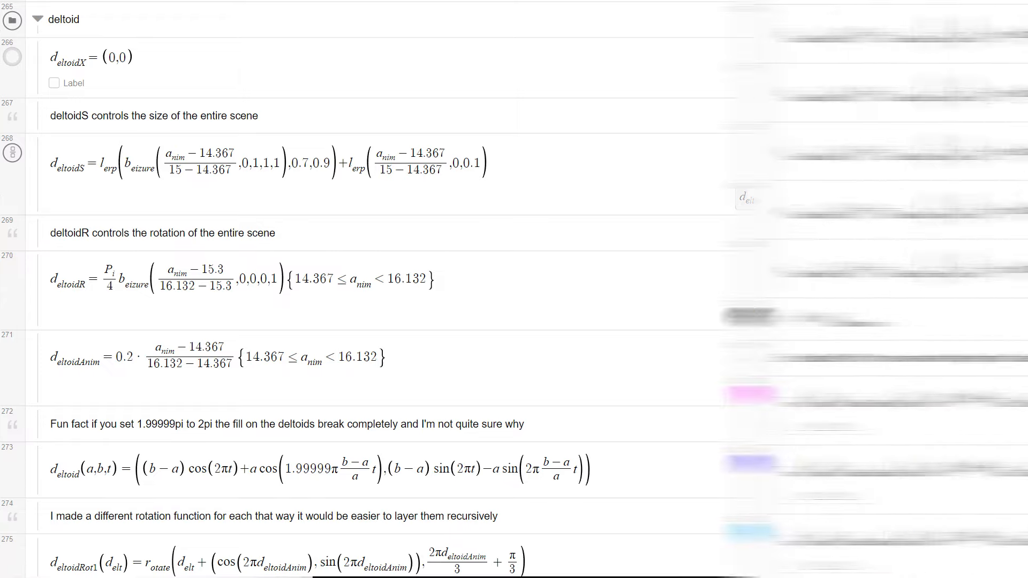
Step: Show the piano scene's pianoCol, notesPressed and noteTimes definitions with their notes
{"action": "scroll", "scroll_direction": "down", "scroll_amount": 3}
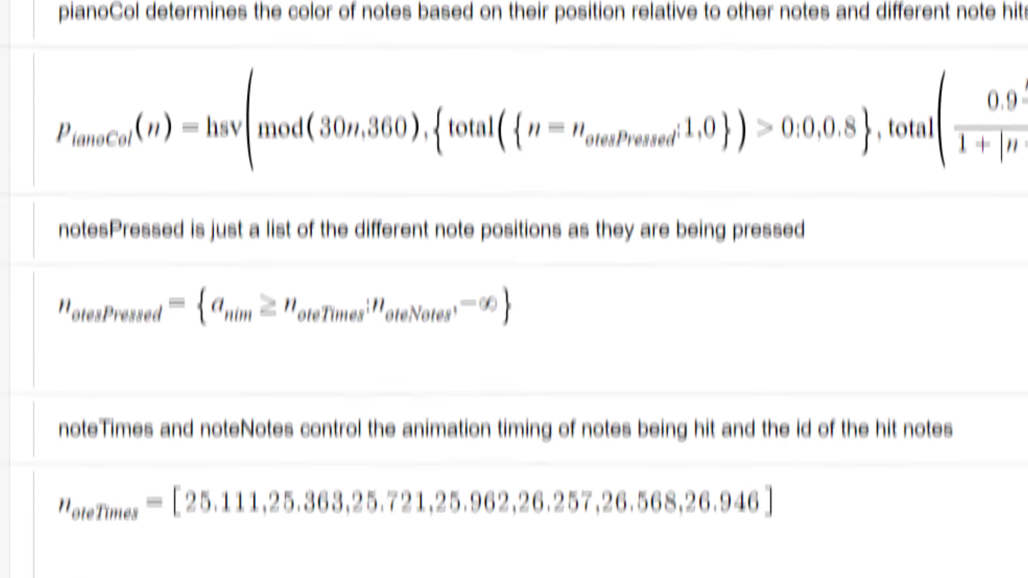
Step: Show the polygon(pianoFunc…) key rows with their matching pianoCol color expressions
{"action": "scroll", "scroll_direction": "down", "scroll_amount": 3}
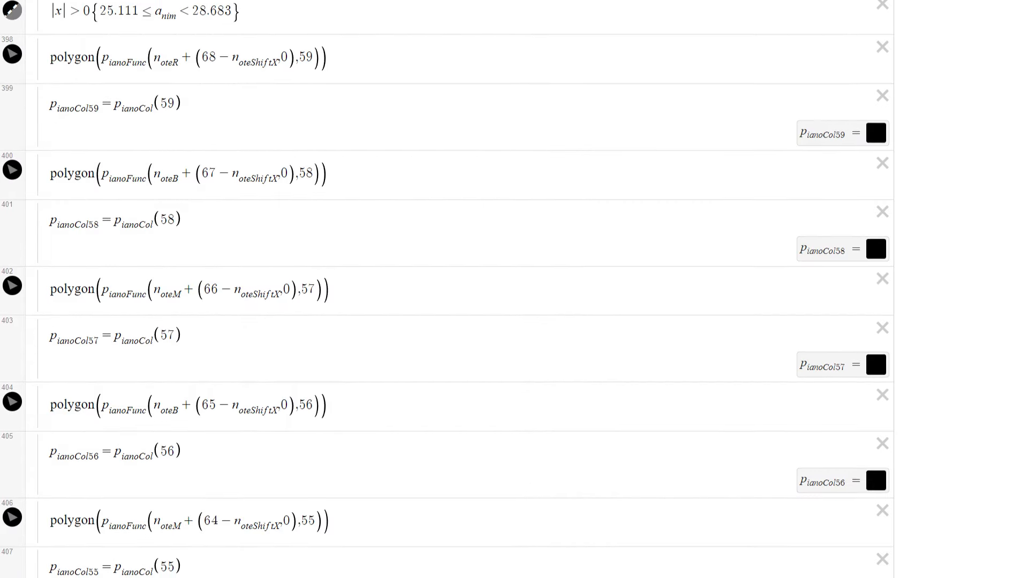
Step: Return to expression 1 while the rotating dodecahedron wireframe animates
{"action": "scroll", "scroll_direction": "down", "scroll_amount": 3}
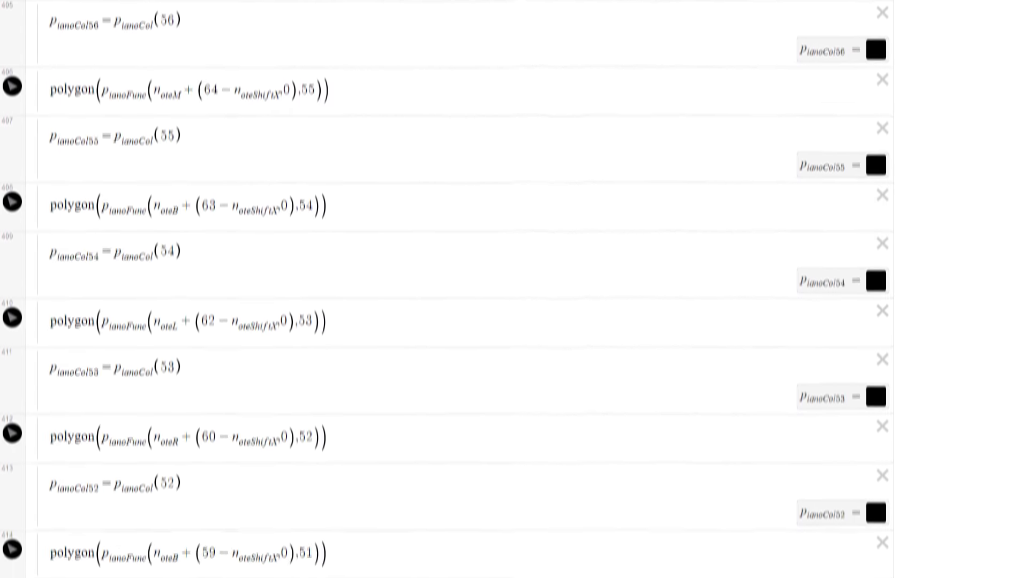
{"action": "scroll", "scroll_direction": "down", "scroll_amount": 3}
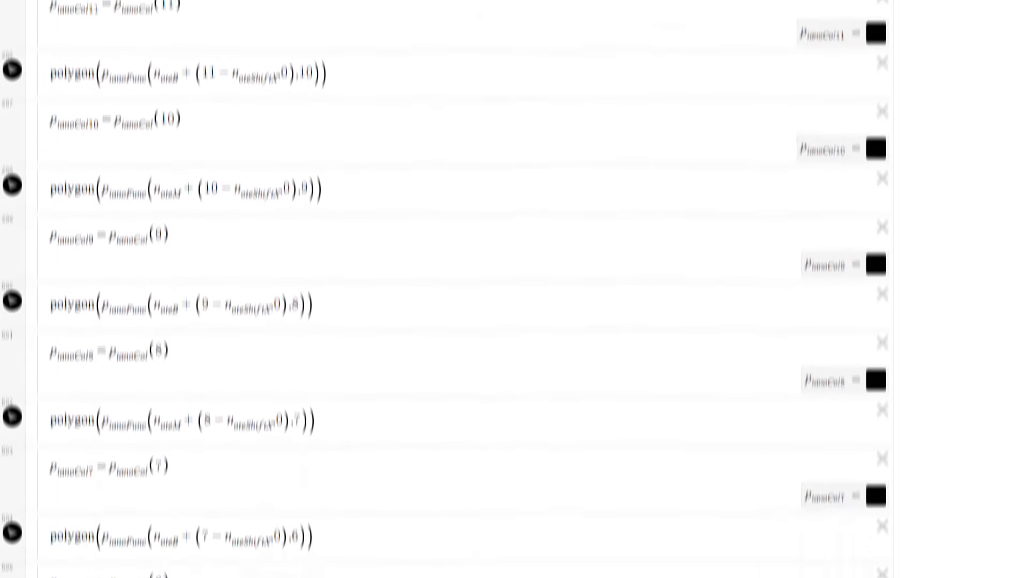
{"action": "scroll", "scroll_direction": "down", "scroll_amount": 3}
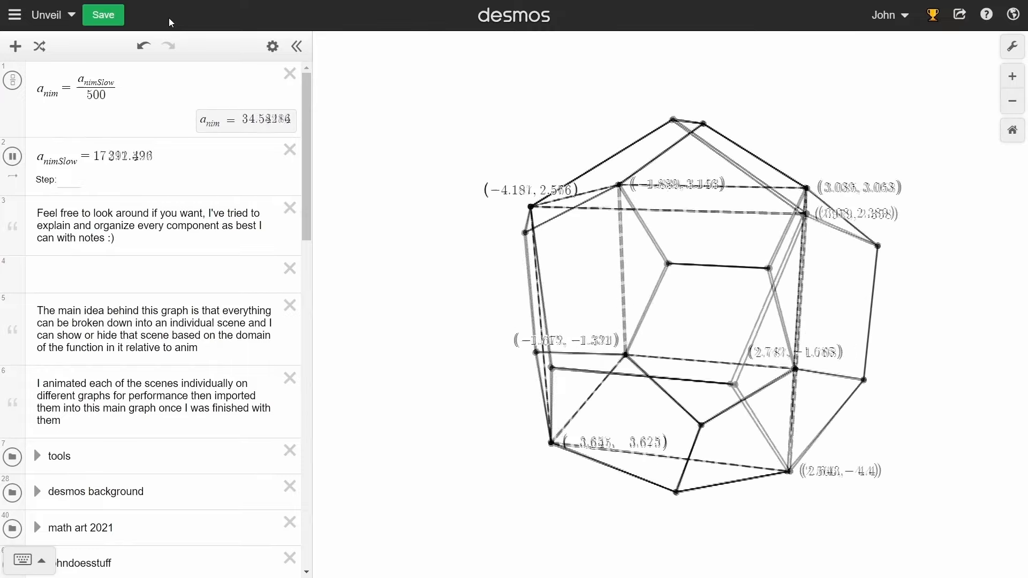
Step: Show the cube and dodecahedron fade-in expressions, then the icoTri inverse-tangent triangle rows
{"action": "scroll", "scroll_direction": "down", "scroll_amount": 3}
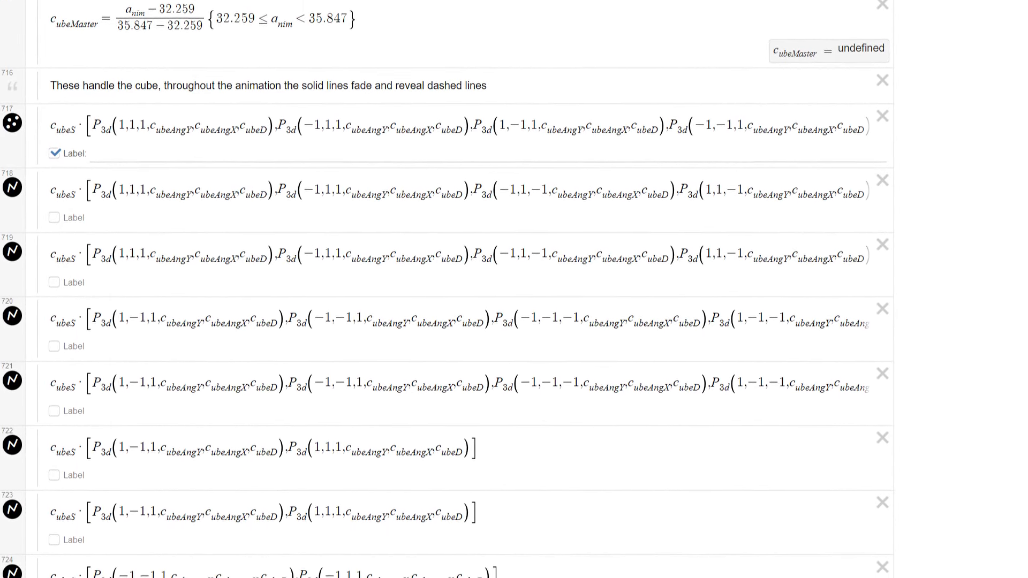
{"action": "scroll", "scroll_direction": "down", "scroll_amount": 3}
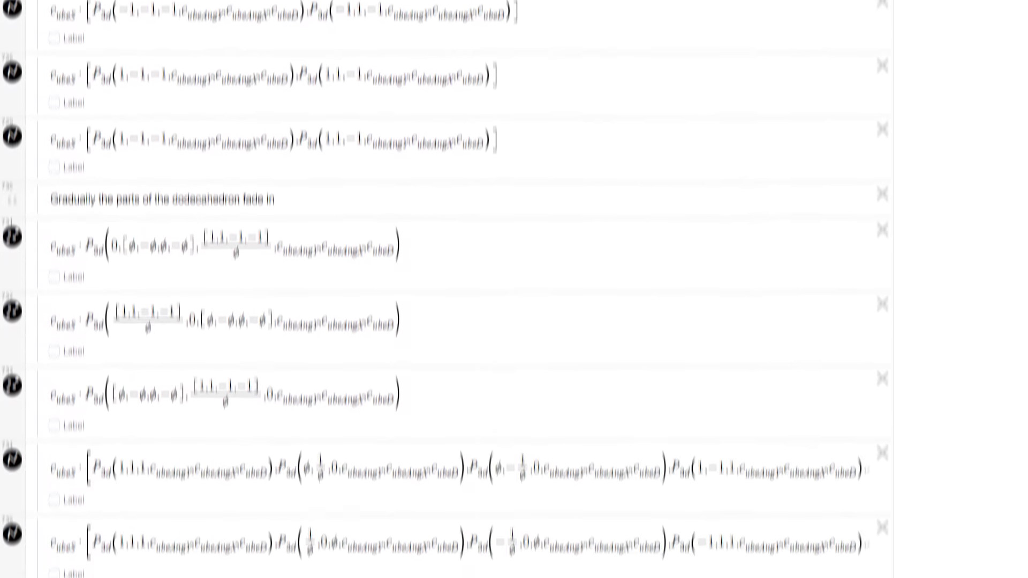
{"action": "scroll", "scroll_direction": "down", "scroll_amount": 3}
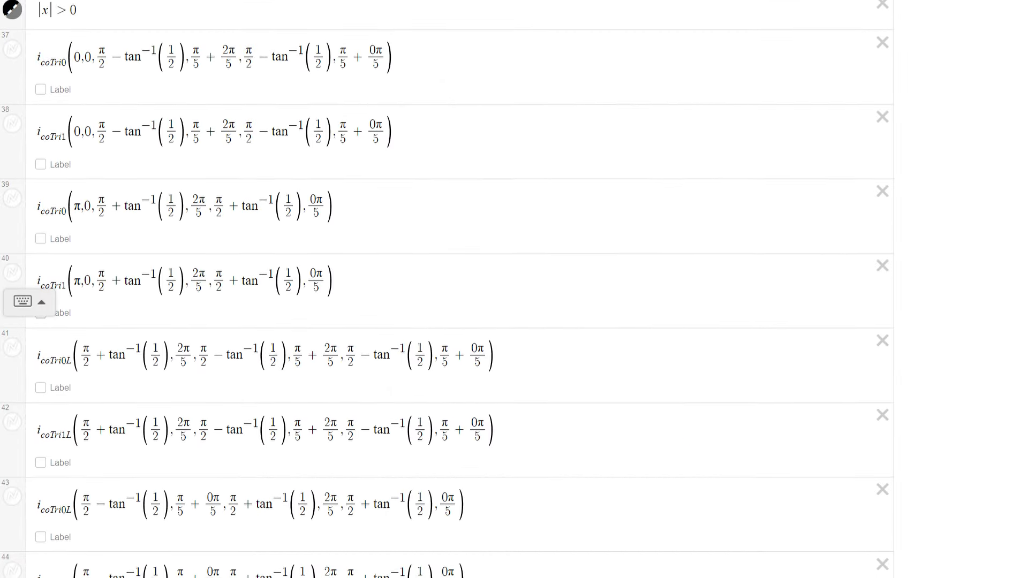
Step: Return to the top of the list while the orange wireframe wave-mesh animation plays
{"action": "scroll", "scroll_direction": "down", "scroll_amount": 3}
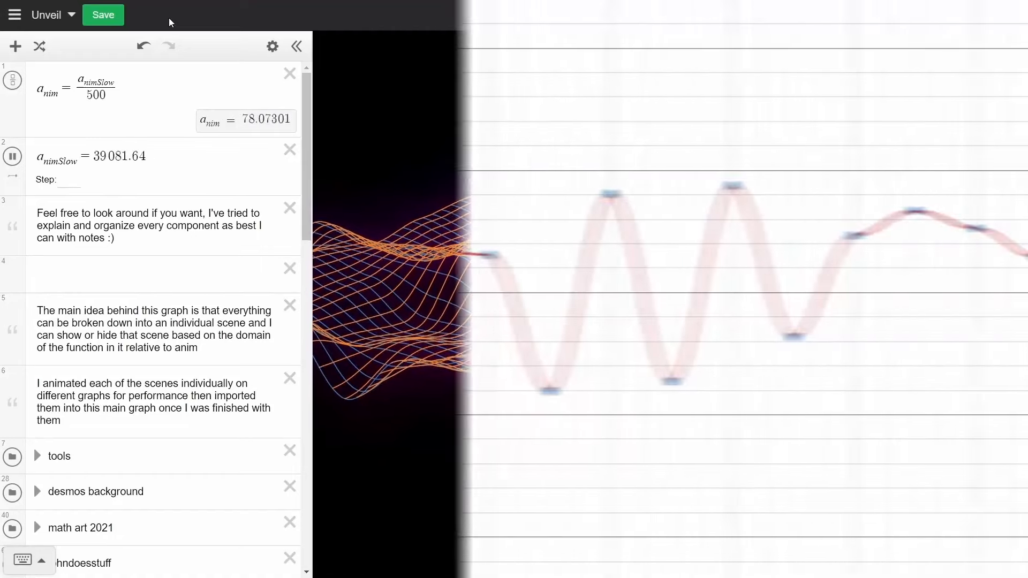
{"action": "left_click", "coordinate": [295, 46]}
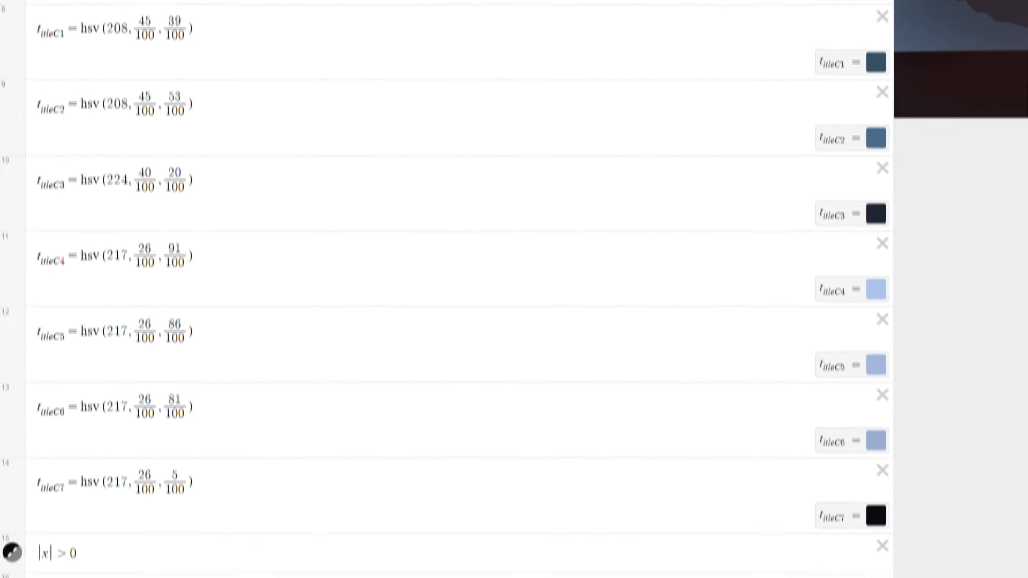
{"action": "scroll", "scroll_direction": "down", "scroll_amount": 3}
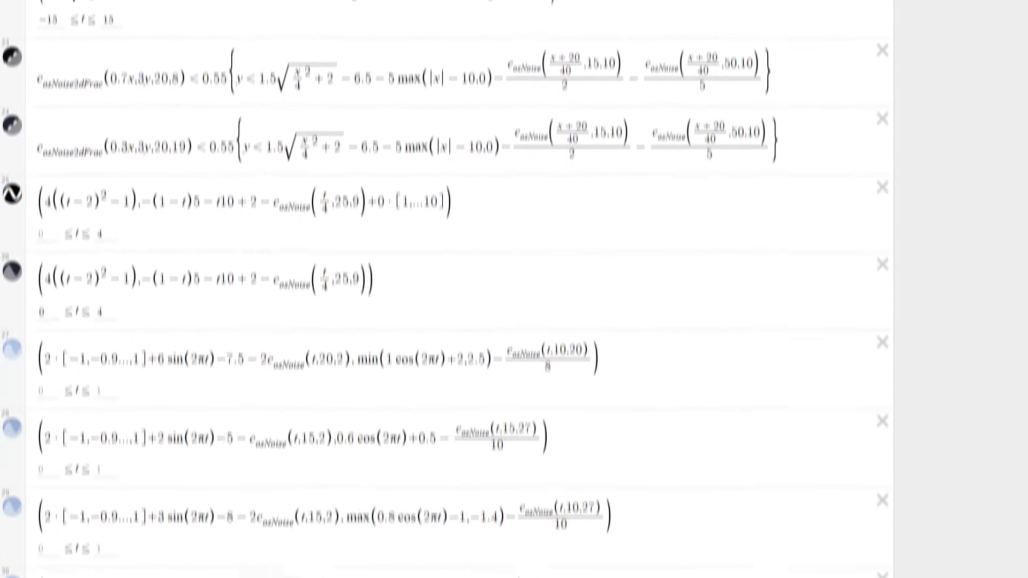
{"action": "scroll", "scroll_direction": "down", "scroll_amount": 3}
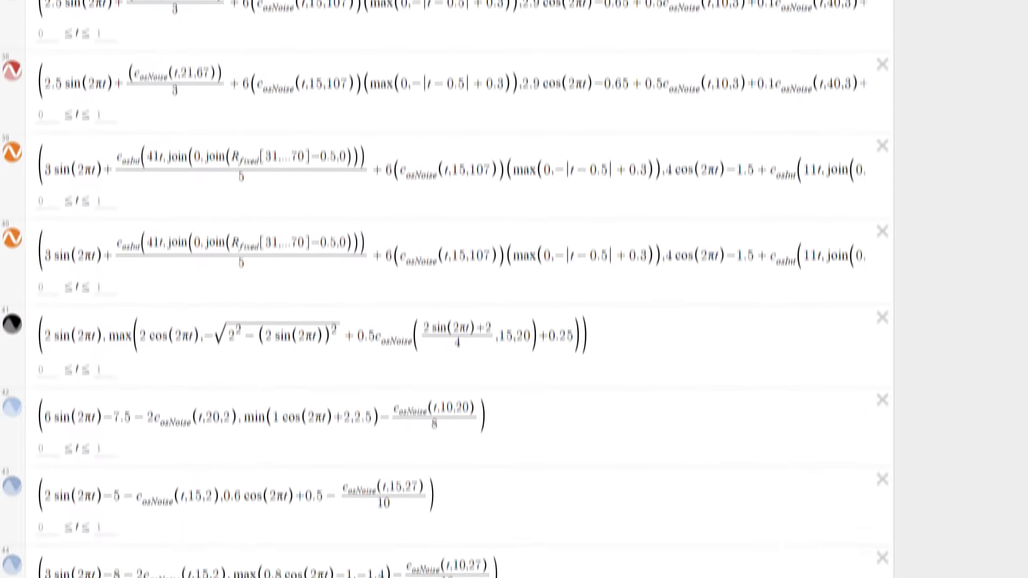